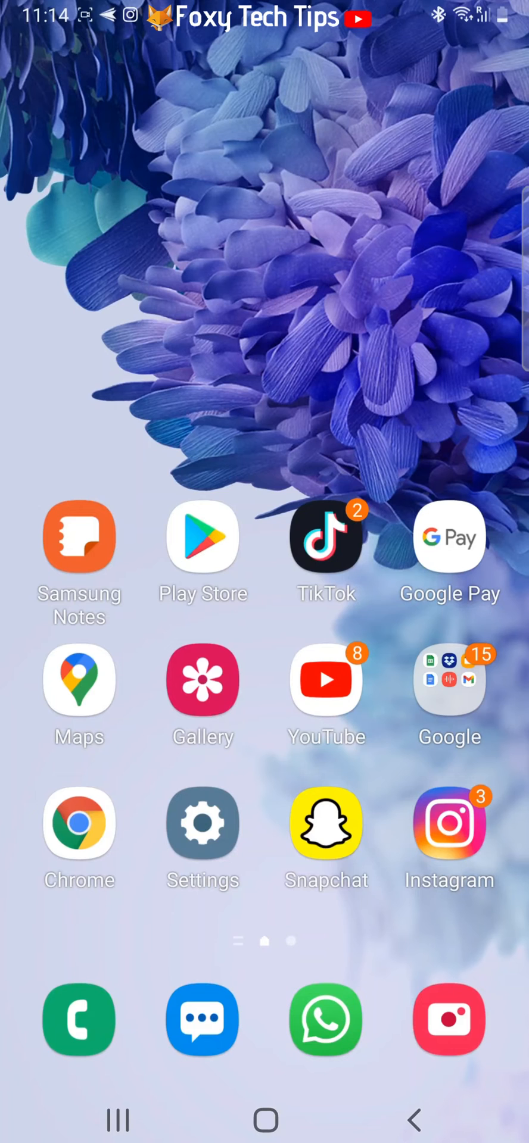
{"action": "mouse_move", "coordinate": [358, 632]}
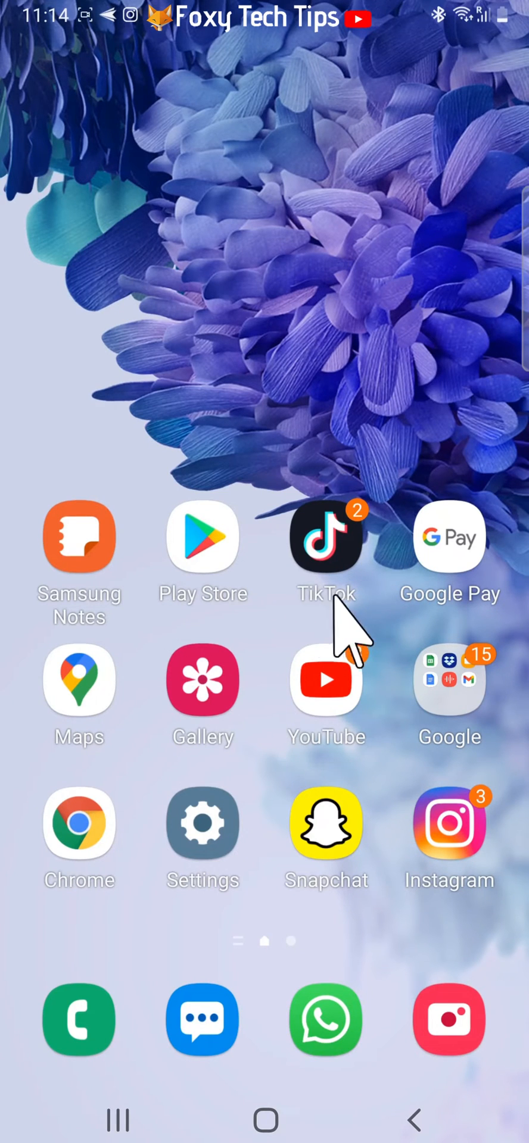
Step: Launch TikTok from the home screen so the For You feed appears
{"action": "left_click", "coordinate": [325, 539]}
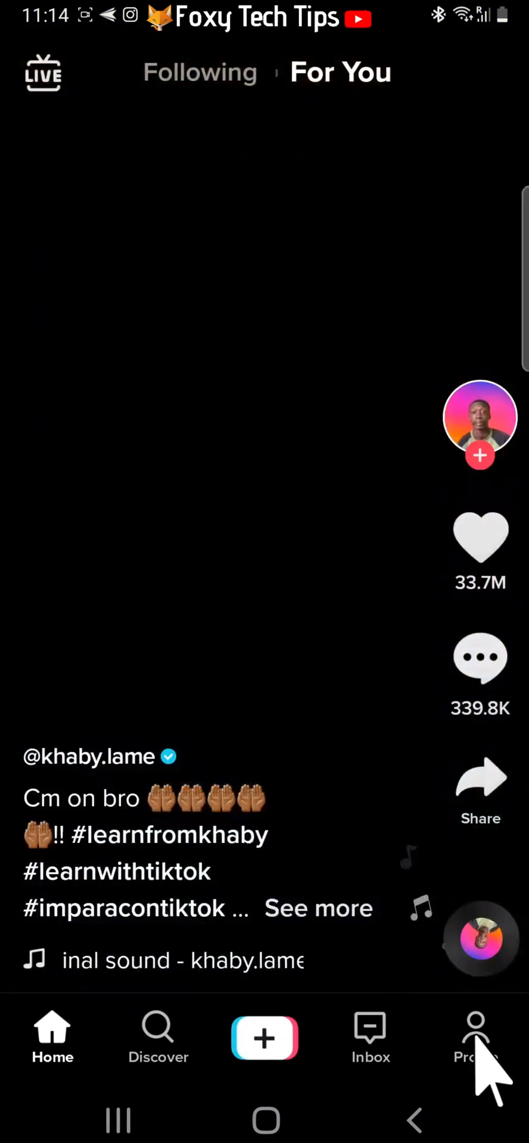
Step: Go to the profile and reach the Manage account page via the settings menu
{"action": "left_click", "coordinate": [479, 1035]}
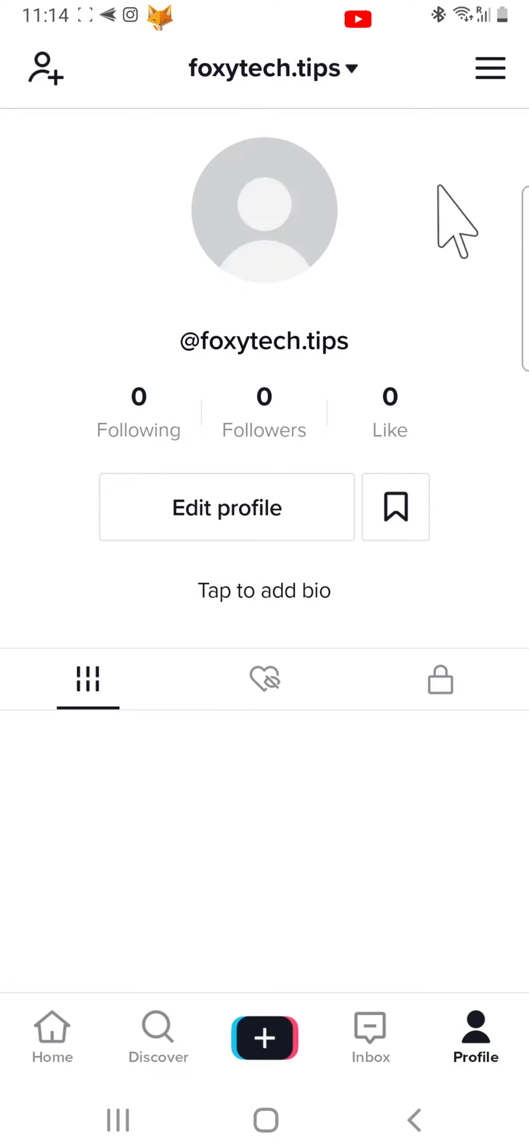
{"action": "mouse_move", "coordinate": [481, 72]}
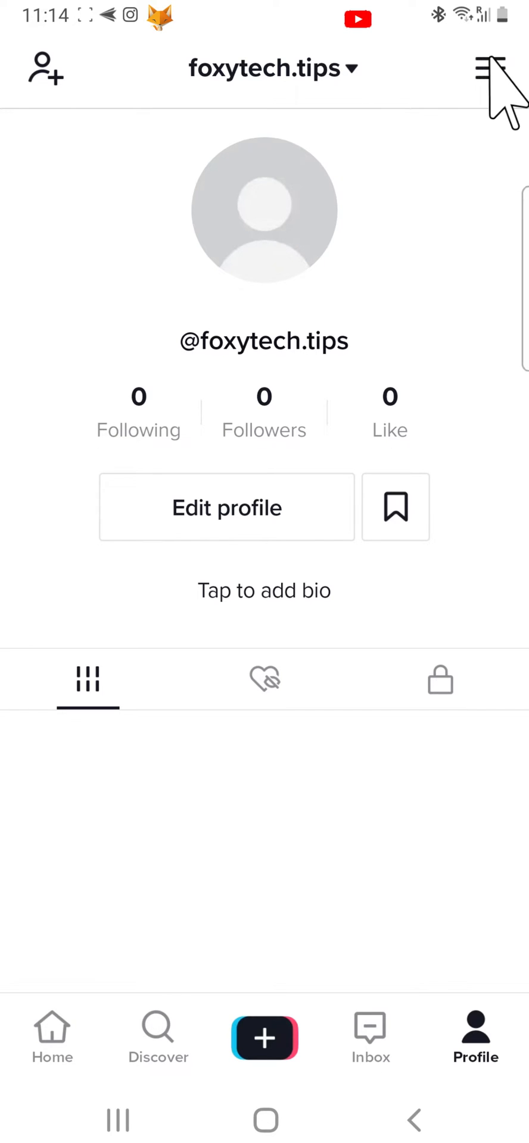
{"action": "left_click", "coordinate": [485, 67]}
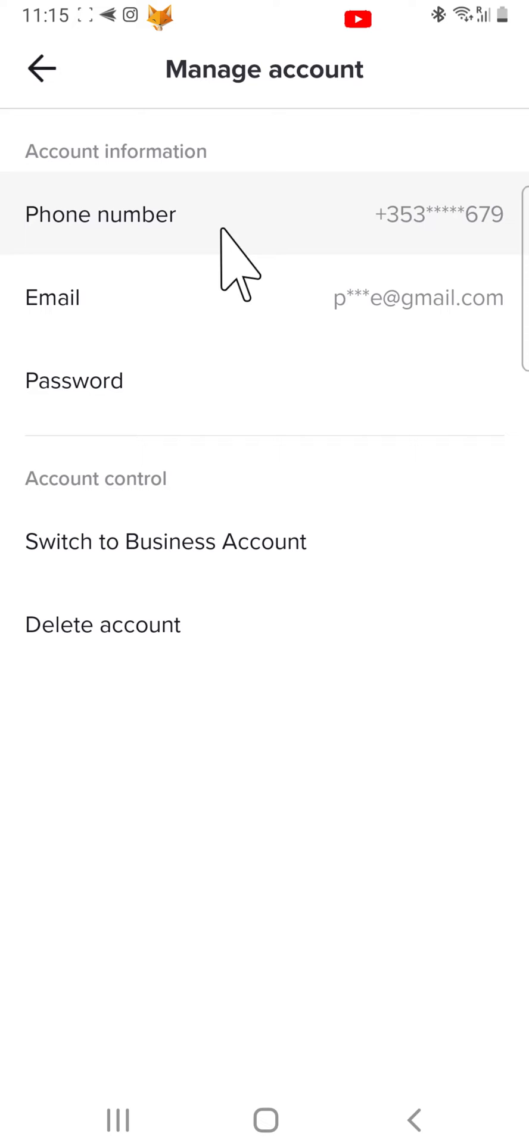
{"action": "mouse_move", "coordinate": [173, 248]}
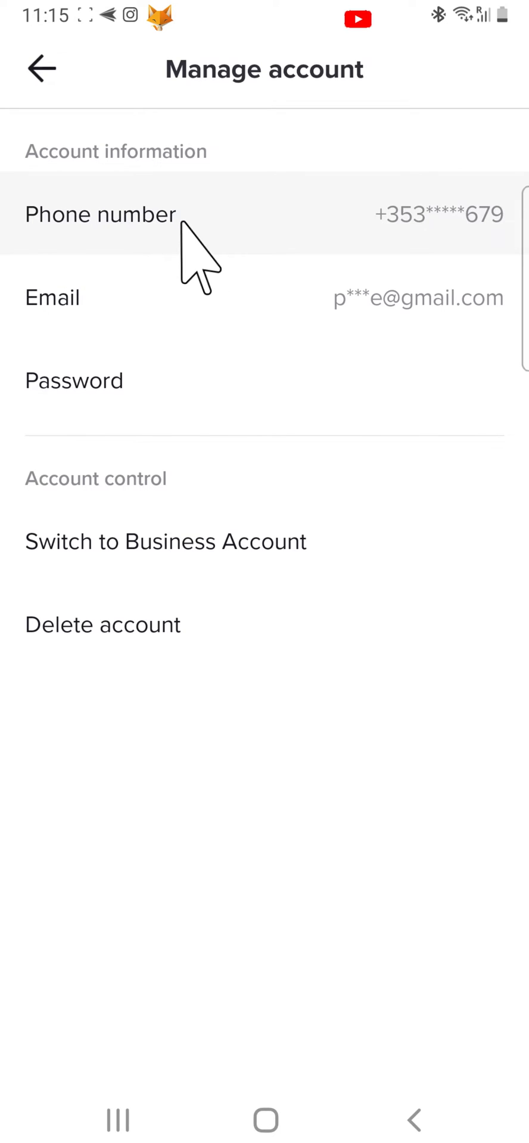
Step: Begin changing the phone number and send a verification code to the current number
{"action": "left_click", "coordinate": [100, 214]}
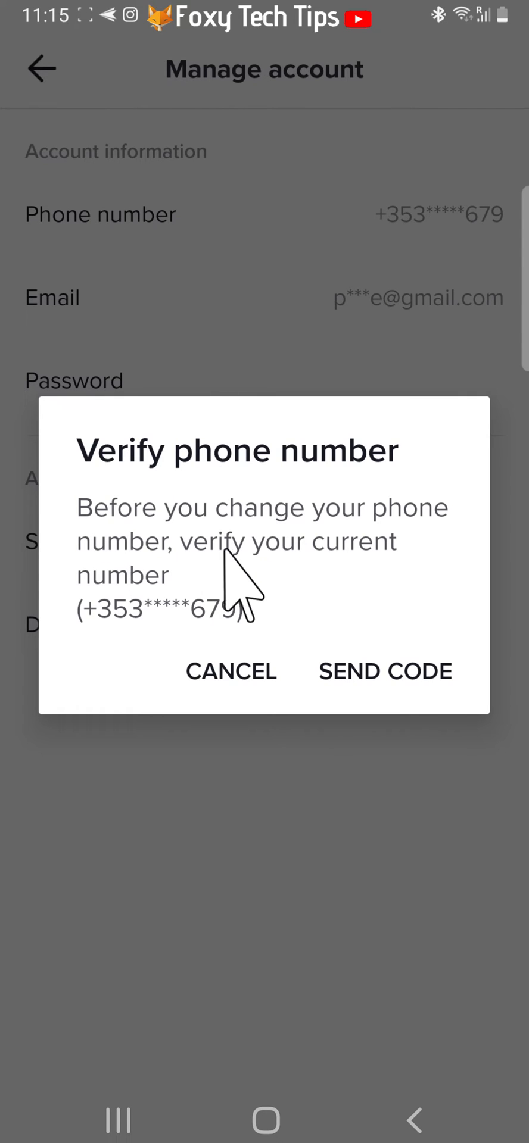
{"action": "left_click", "coordinate": [385, 670]}
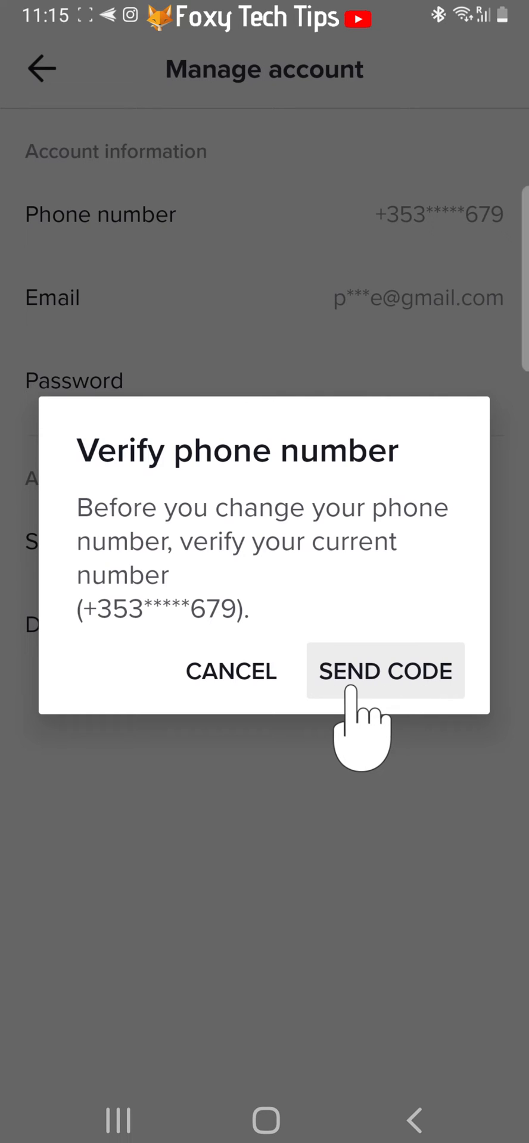
{"action": "left_click", "coordinate": [385, 670]}
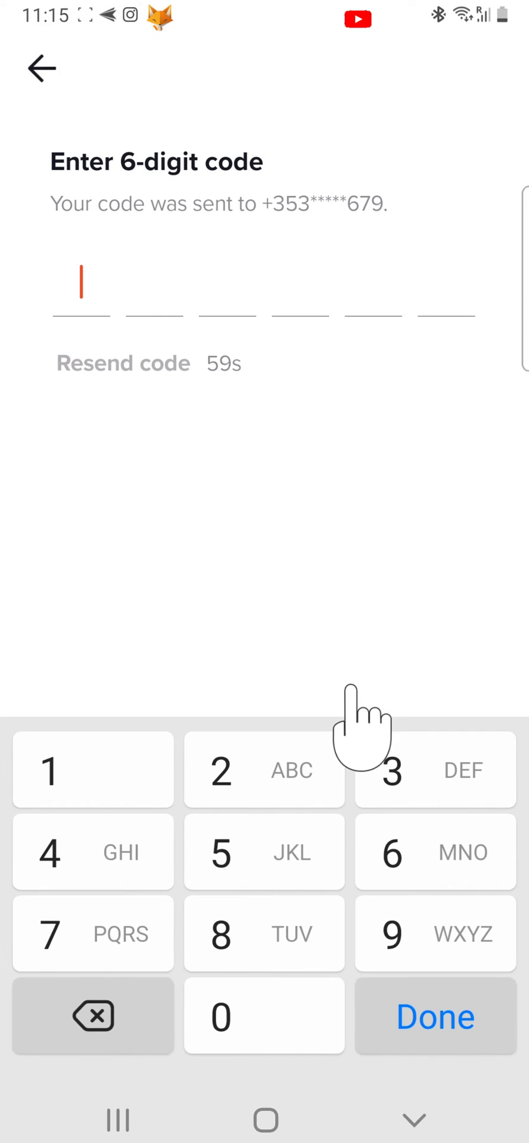
{"action": "mouse_move", "coordinate": [379, 567]}
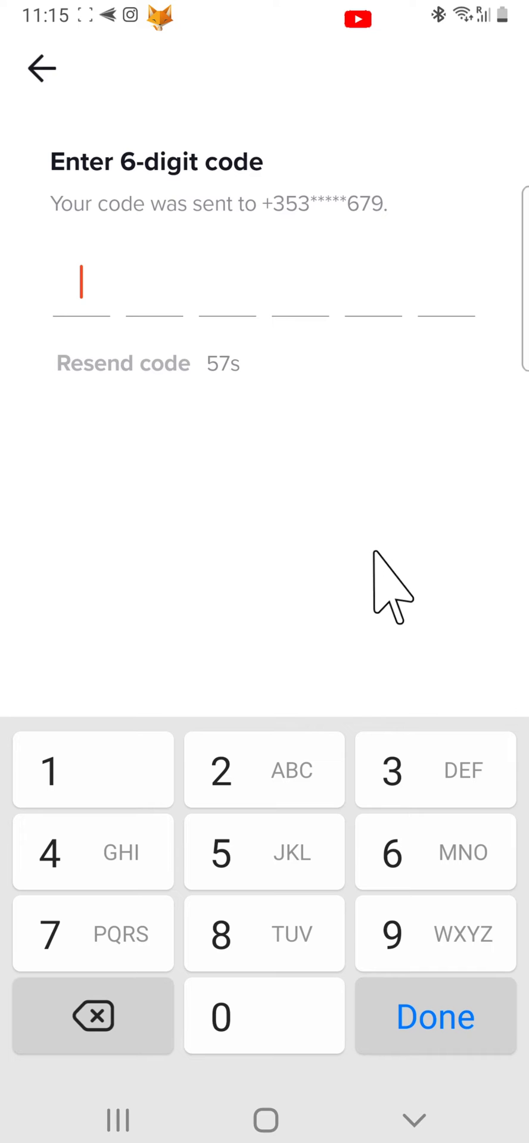
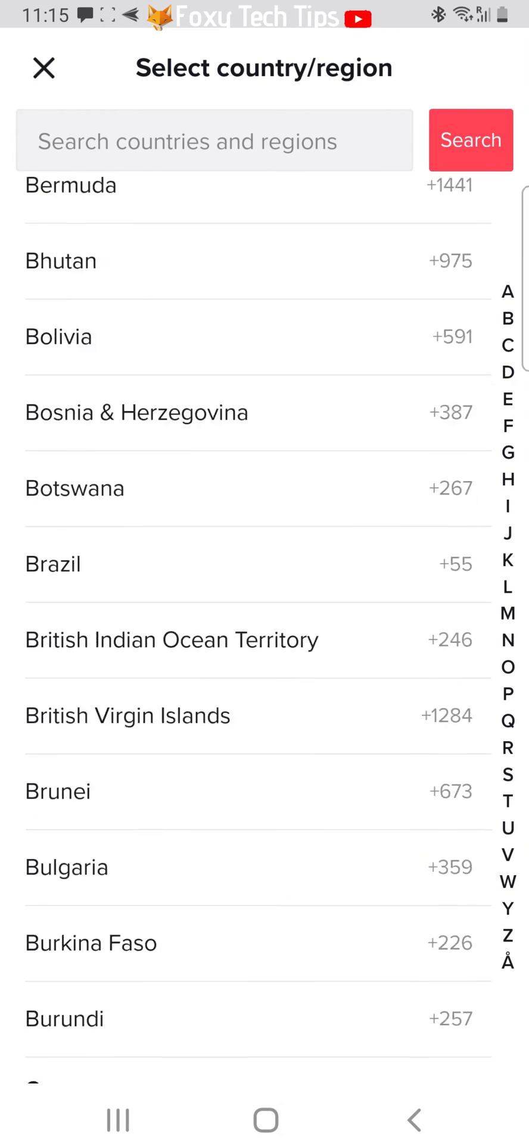
Step: Scroll the country/region list to find the new number's country
{"action": "scroll", "scroll_direction": "down", "scroll_amount": 3}
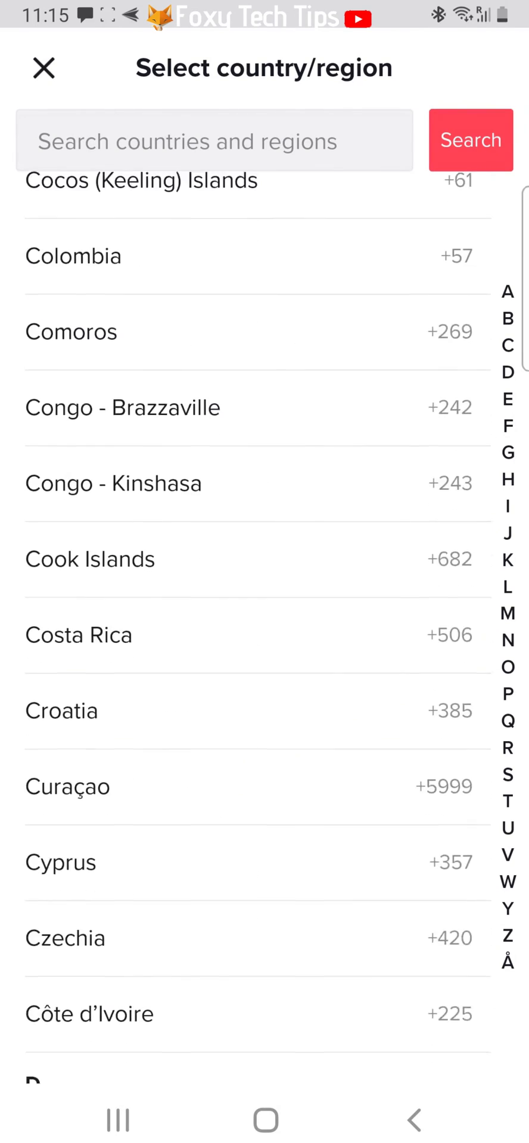
{"action": "scroll", "scroll_direction": "down", "scroll_amount": 3}
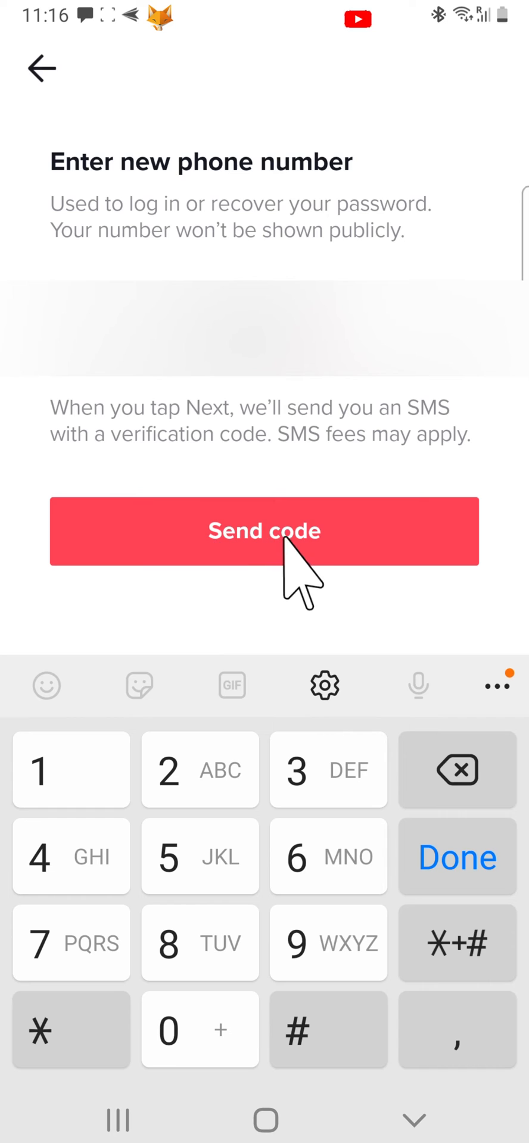
Step: Send a verification code to the new phone number to complete the number change
{"action": "left_click", "coordinate": [264, 531]}
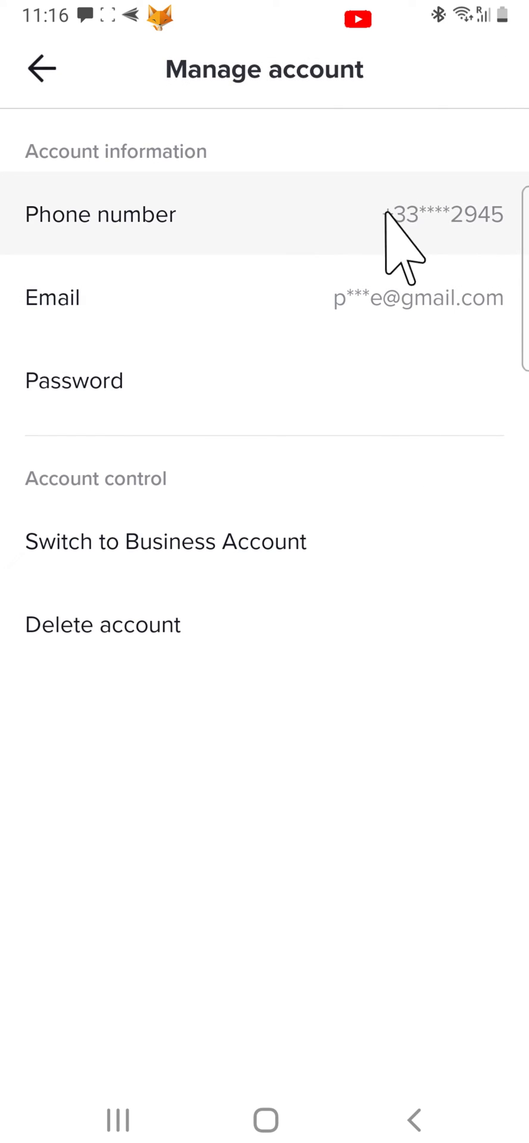
{"action": "mouse_move", "coordinate": [450, 250]}
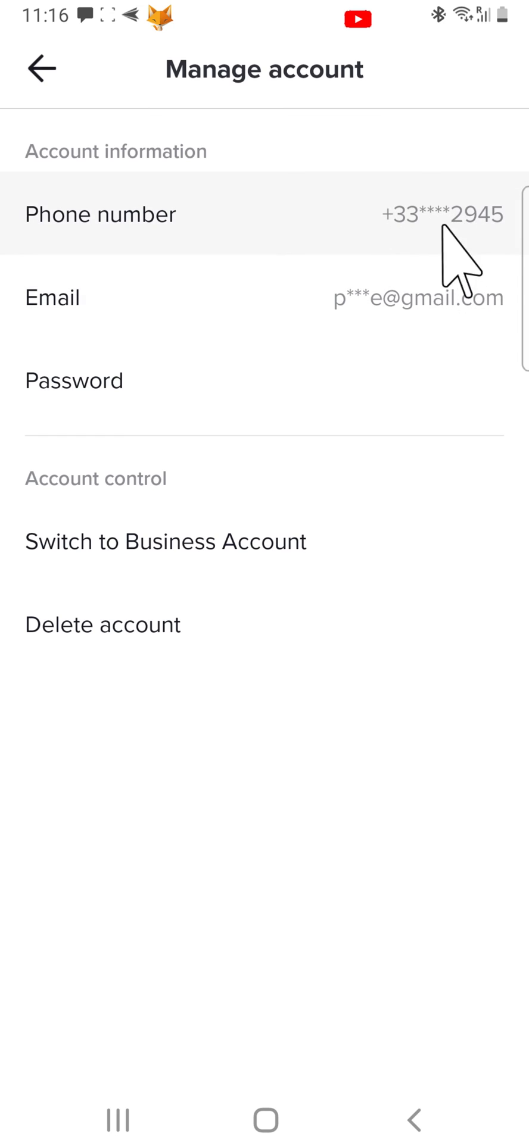
{"action": "mouse_move", "coordinate": [312, 253]}
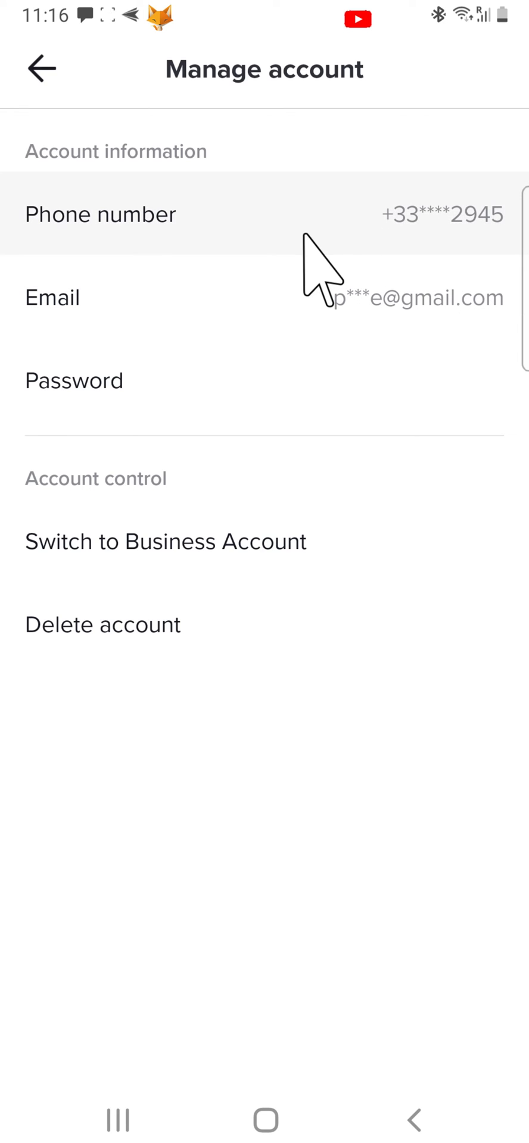